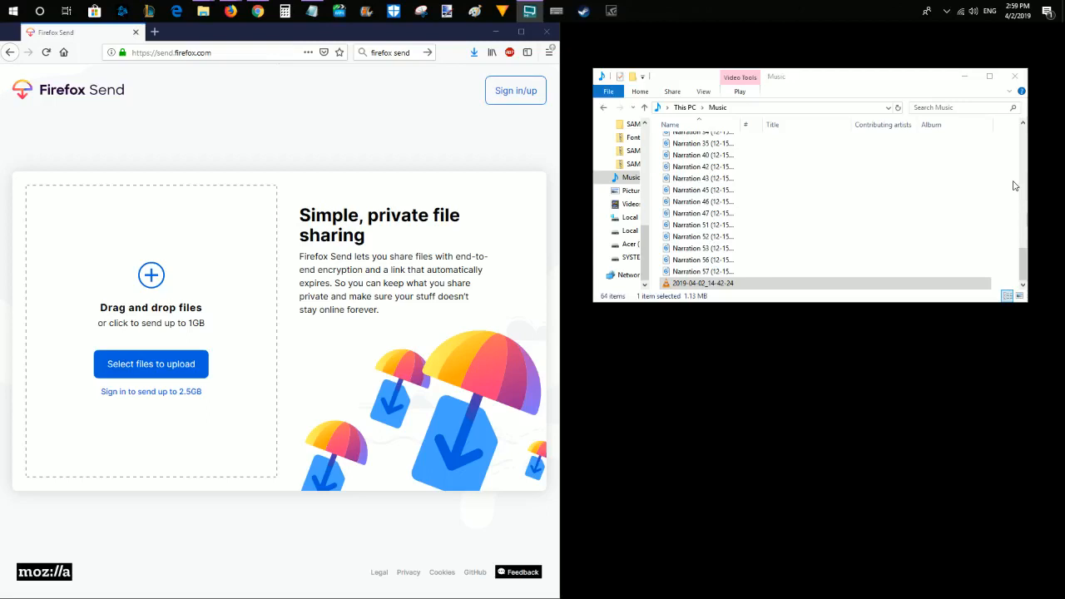
Queue 2019-04-02_14-42-24.flv (1.1 MB) for upload, adding then removing Narration 42
{"action": "left_click", "coordinate": [208, 52]}
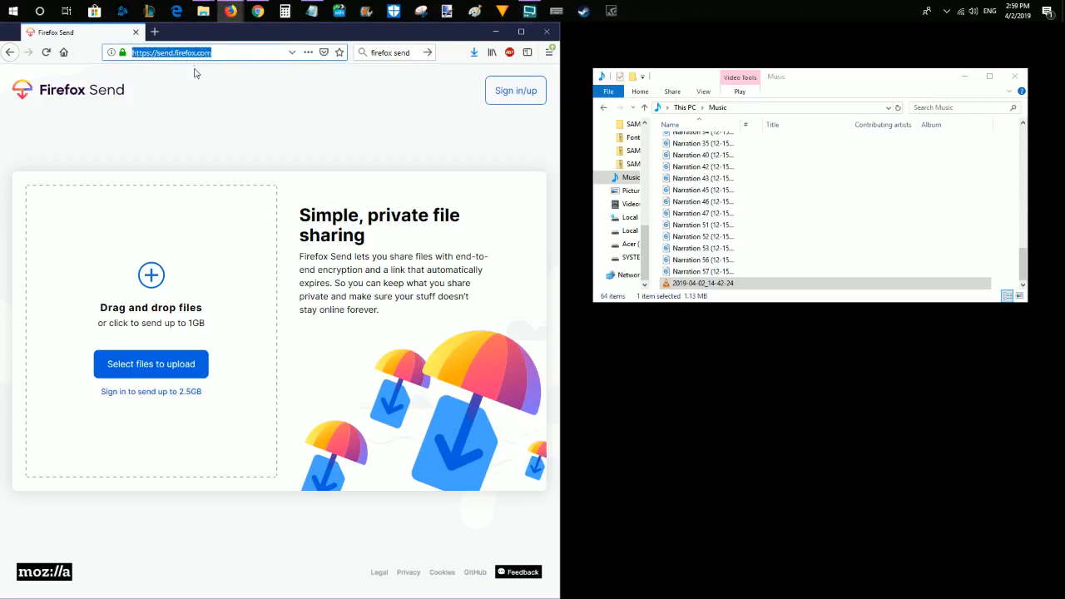
{"action": "mouse_move", "coordinate": [225, 148]}
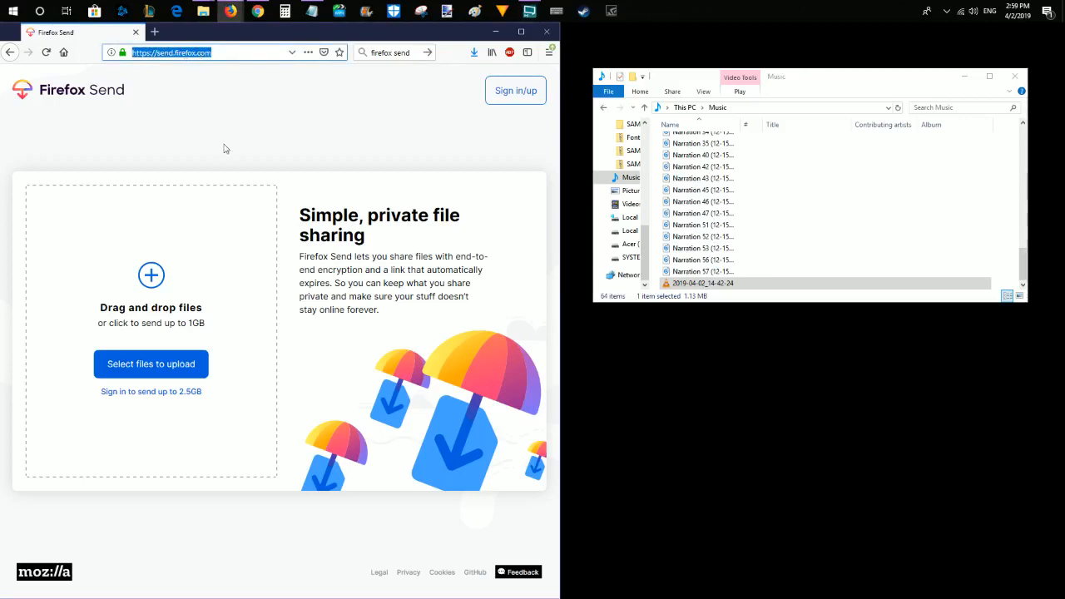
{"action": "mouse_move", "coordinate": [182, 280]}
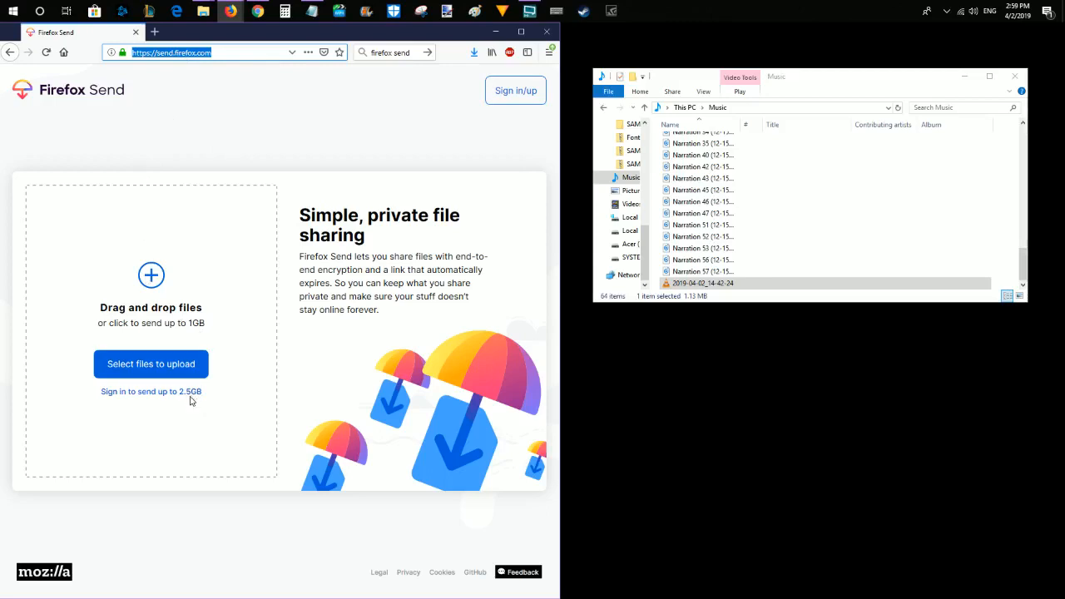
{"action": "mouse_move", "coordinate": [163, 389]}
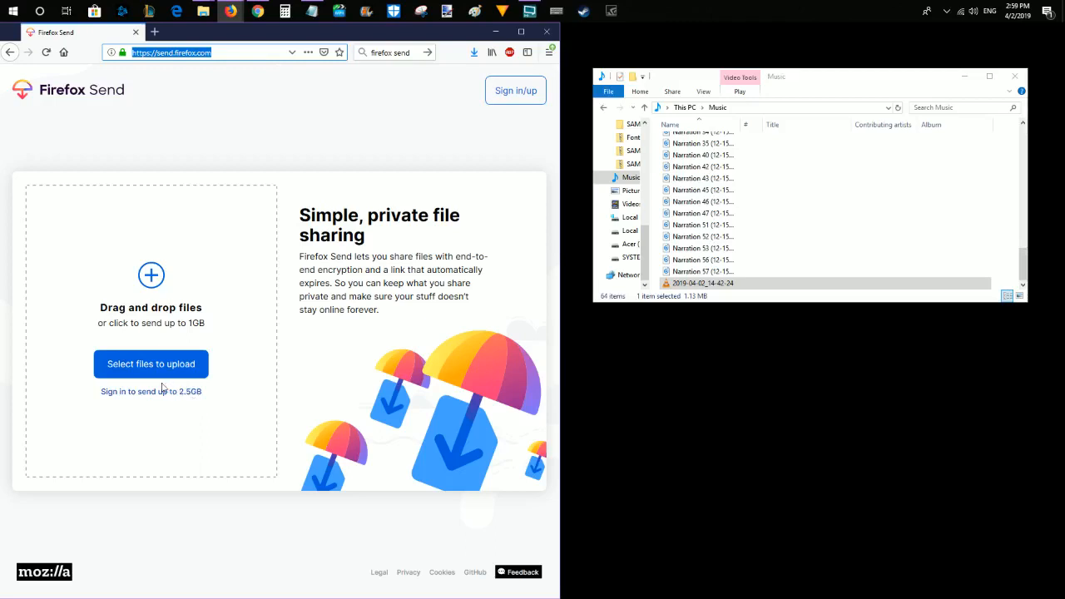
{"action": "mouse_move", "coordinate": [198, 345]}
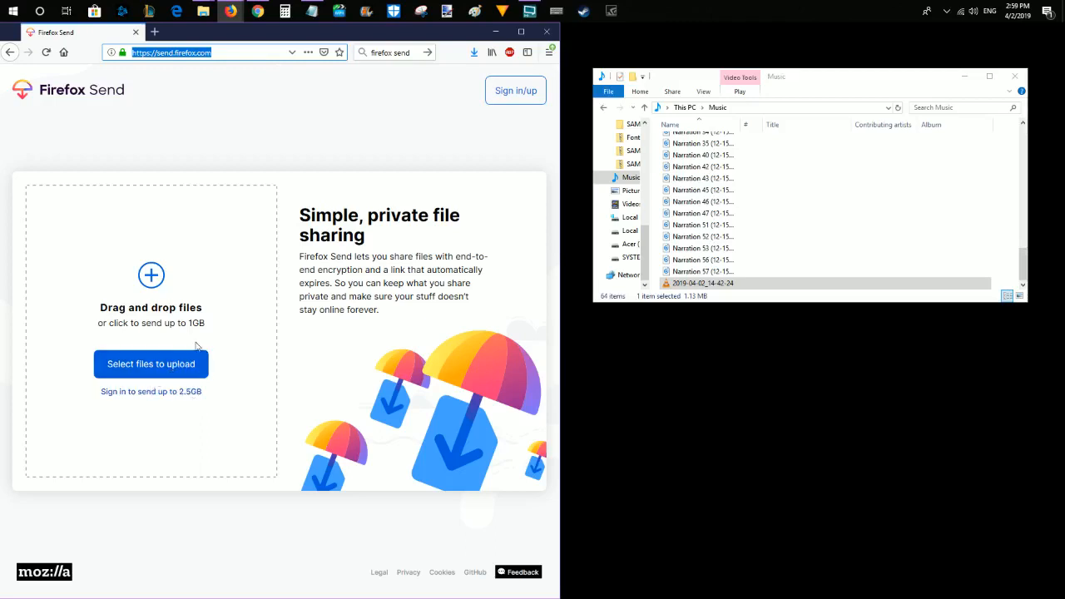
{"action": "mouse_move", "coordinate": [229, 289]}
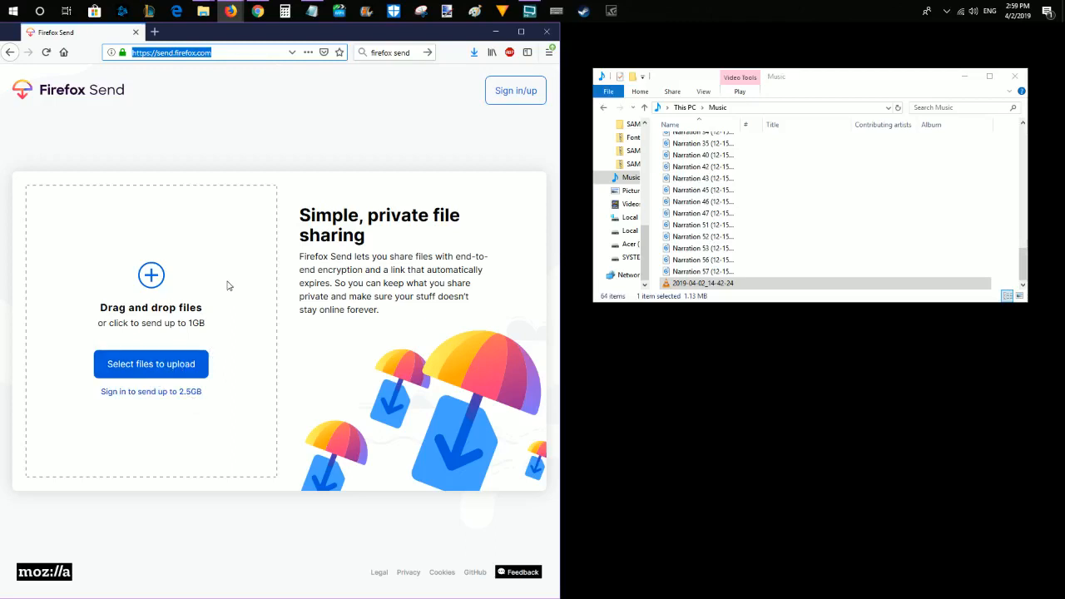
{"action": "mouse_move", "coordinate": [189, 275]}
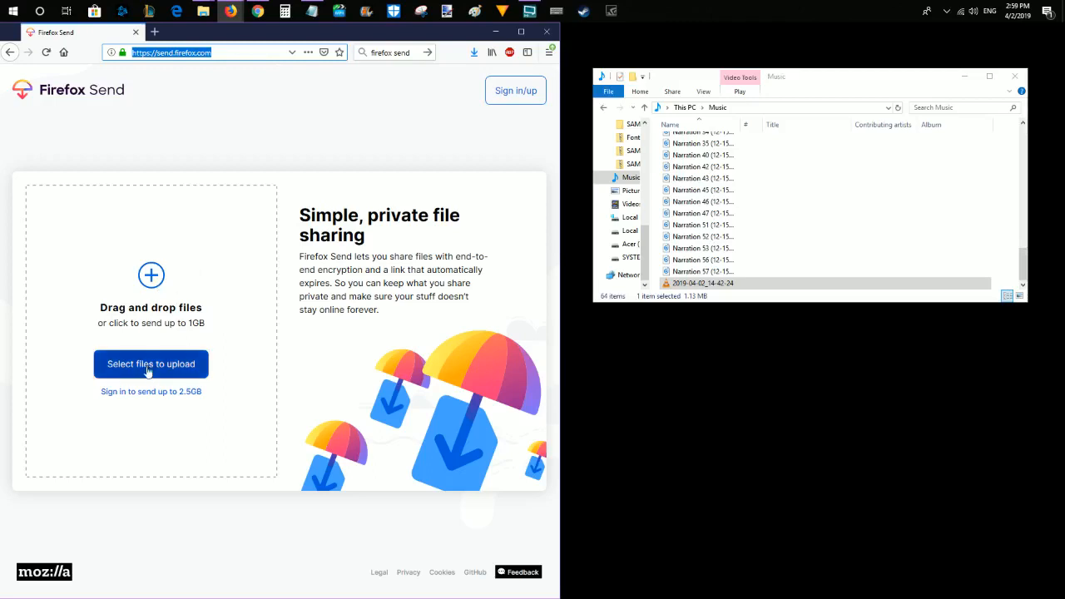
{"action": "mouse_move", "coordinate": [174, 373]}
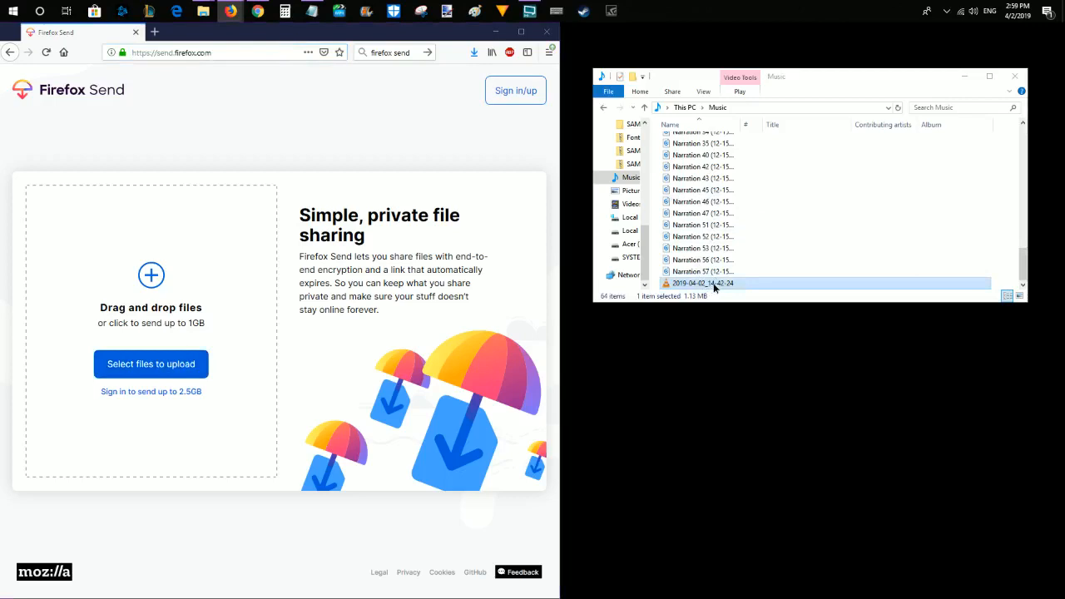
{"action": "left_click_drag", "start_coordinate": [714, 283], "coordinate": [143, 250]}
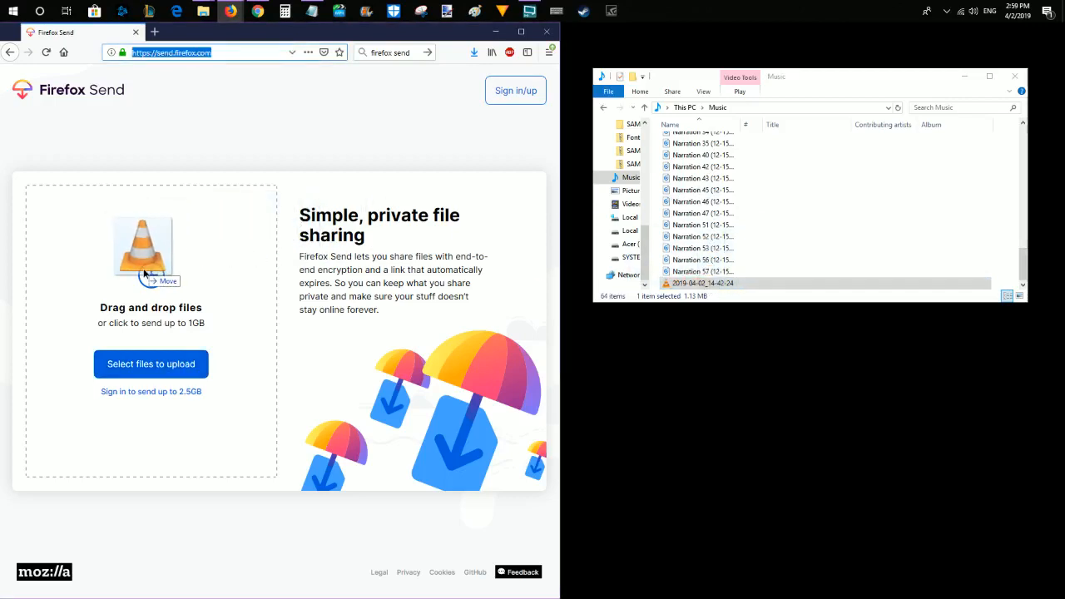
{"action": "left_click_drag", "start_coordinate": [702, 283], "coordinate": [150, 241]}
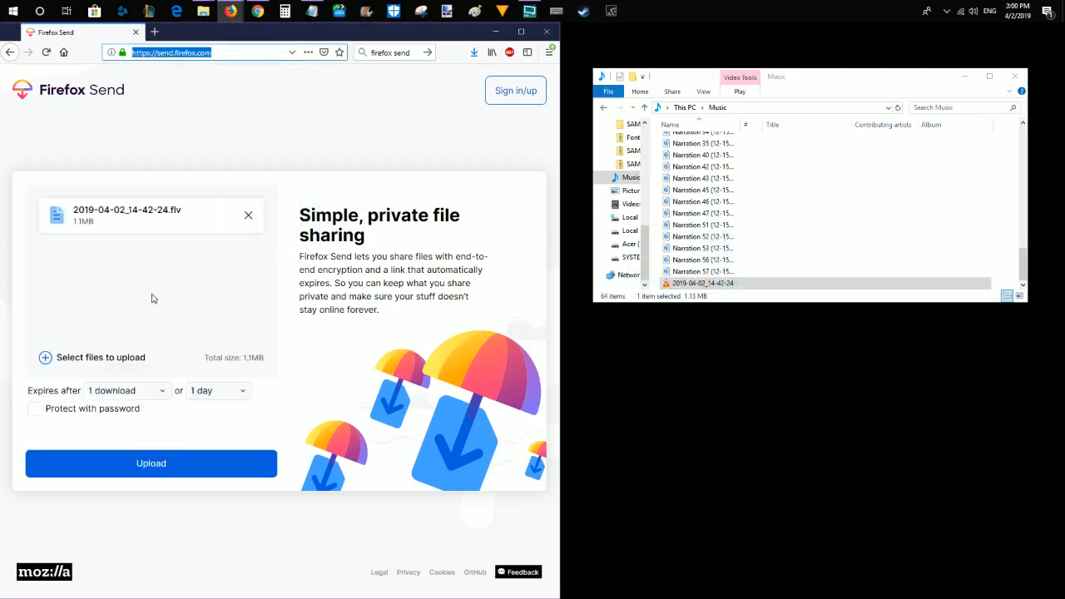
{"action": "mouse_move", "coordinate": [83, 348]}
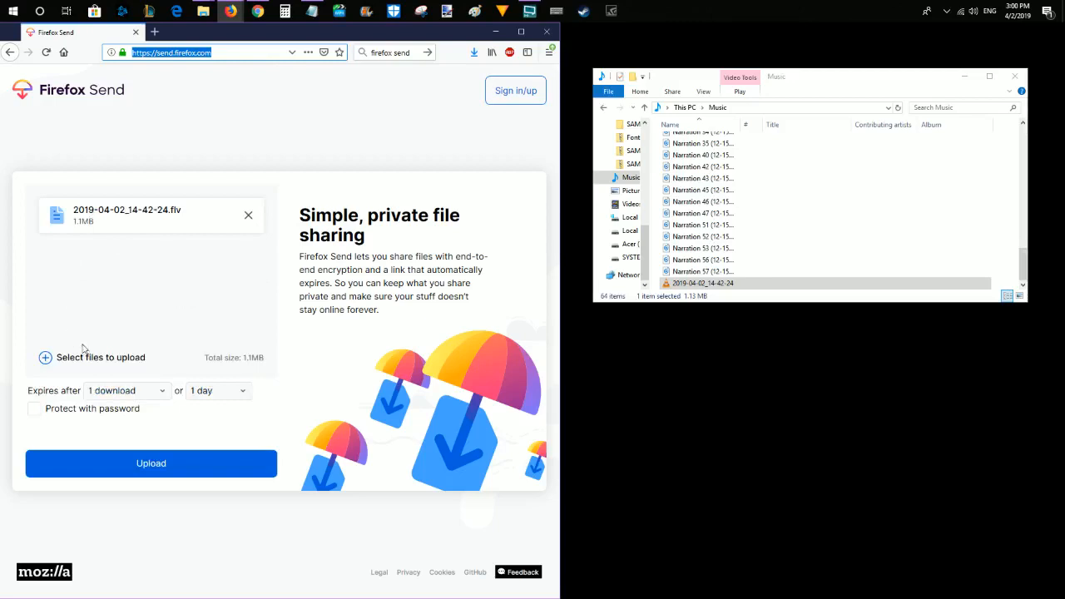
{"action": "mouse_move", "coordinate": [69, 372]}
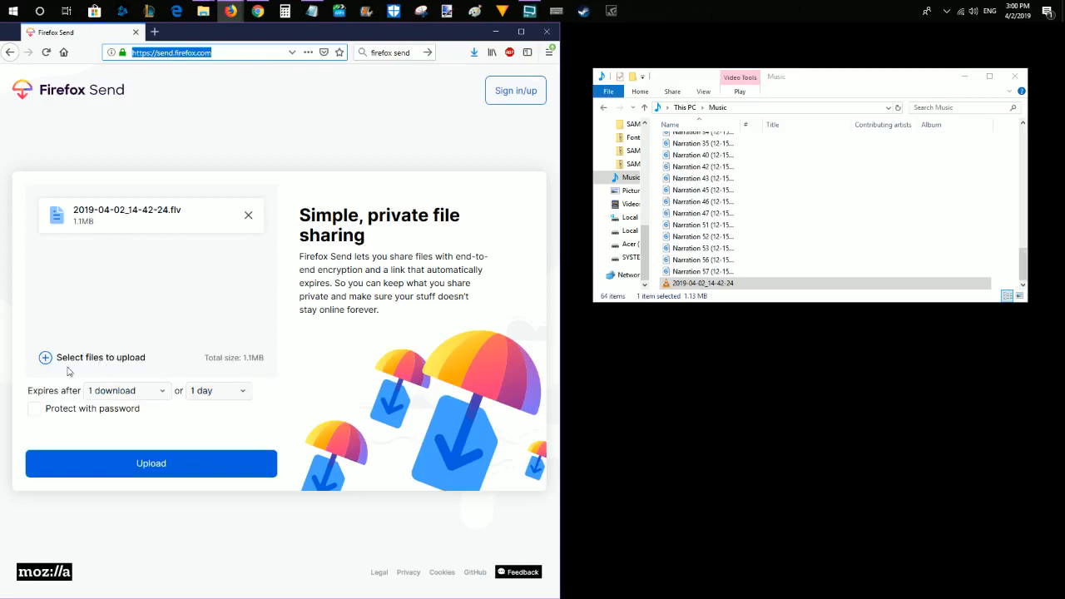
{"action": "mouse_move", "coordinate": [94, 365]}
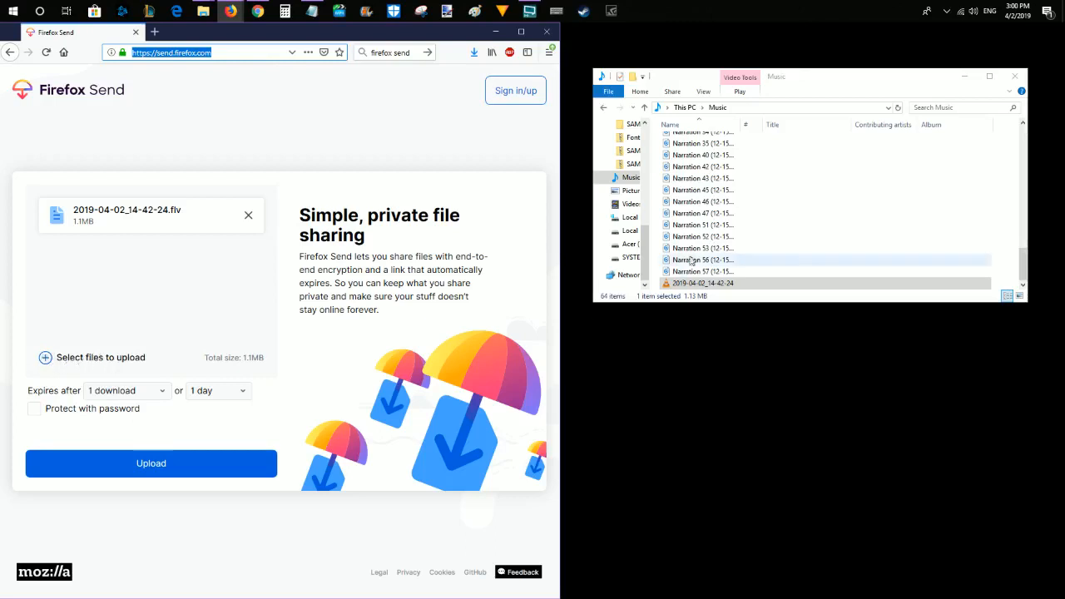
{"action": "left_click", "coordinate": [703, 166]}
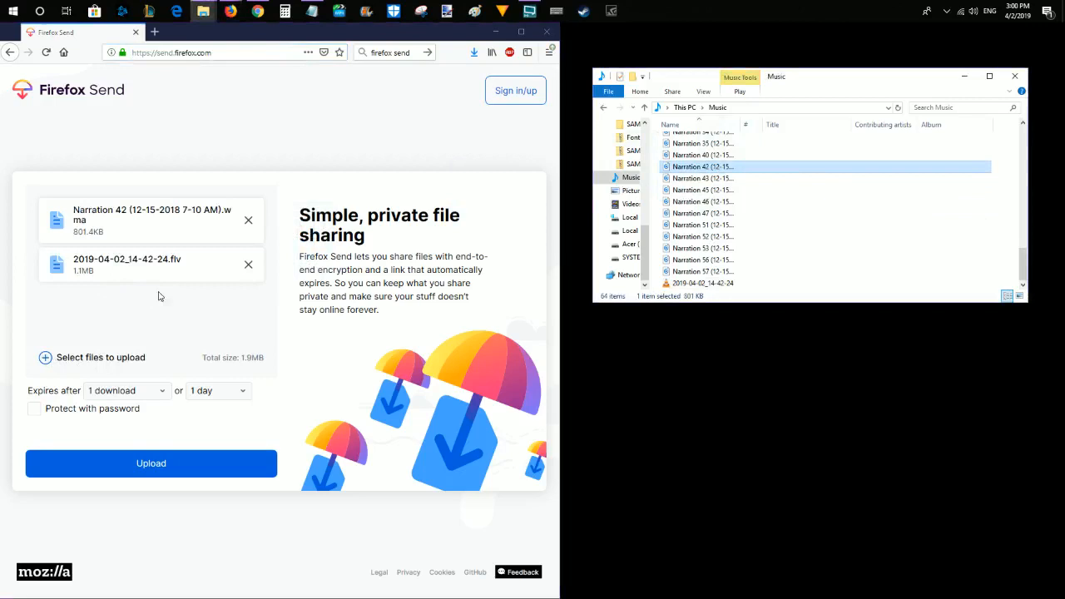
{"action": "mouse_move", "coordinate": [249, 236]}
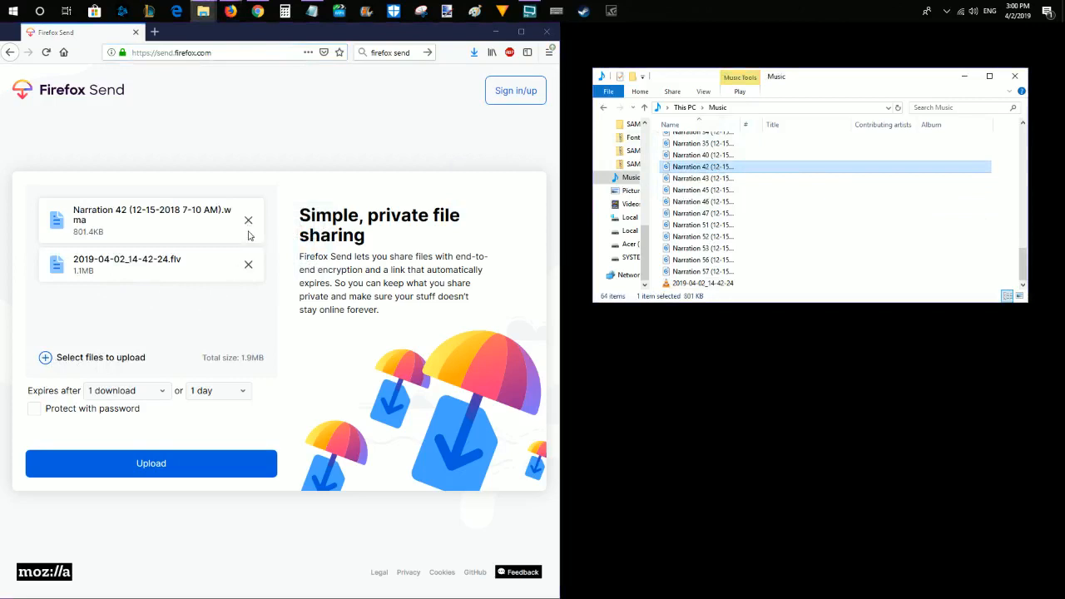
{"action": "left_click", "coordinate": [248, 220]}
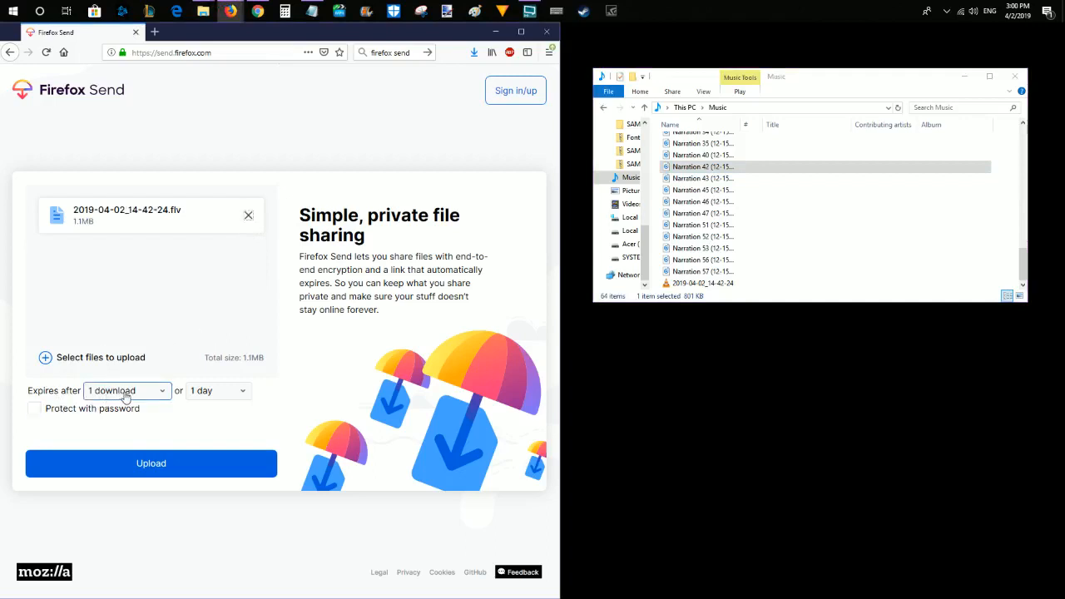
{"action": "left_click", "coordinate": [127, 390]}
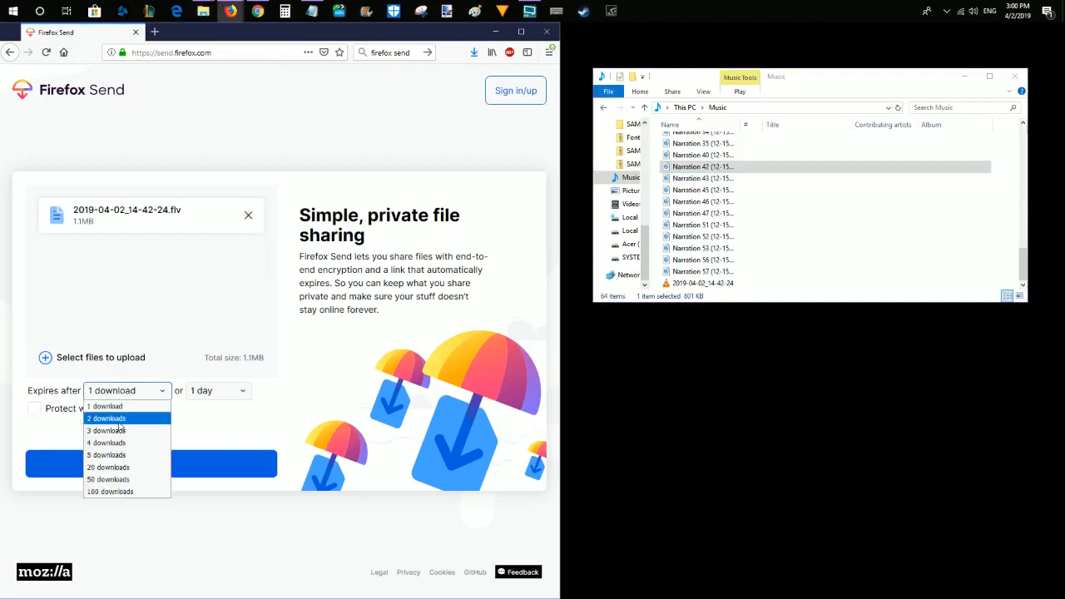
{"action": "mouse_move", "coordinate": [107, 430]}
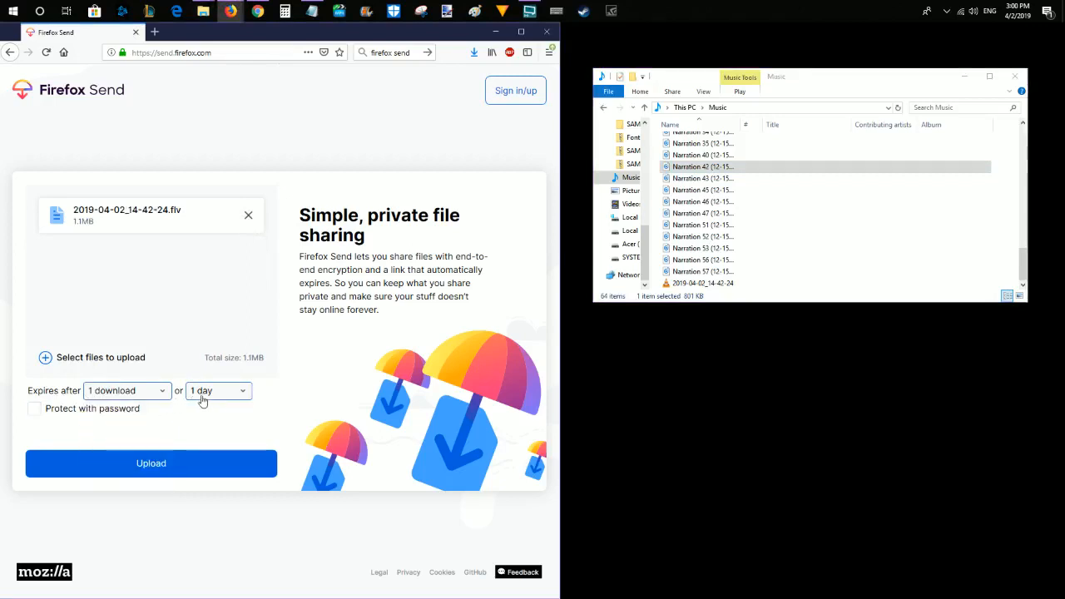
{"action": "left_click", "coordinate": [216, 390]}
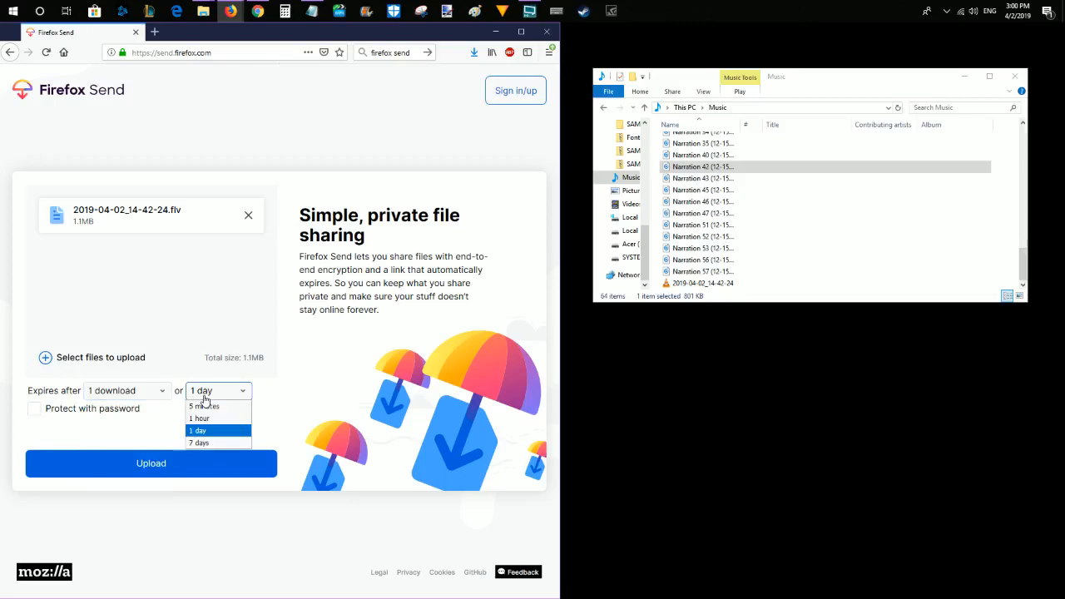
{"action": "mouse_move", "coordinate": [204, 406]}
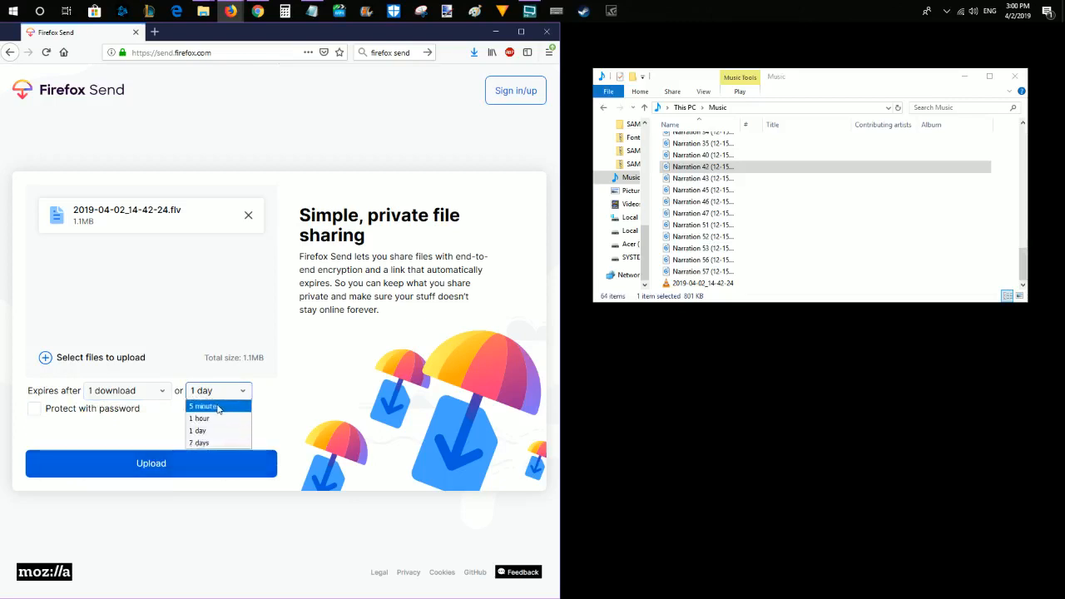
{"action": "mouse_move", "coordinate": [198, 430]}
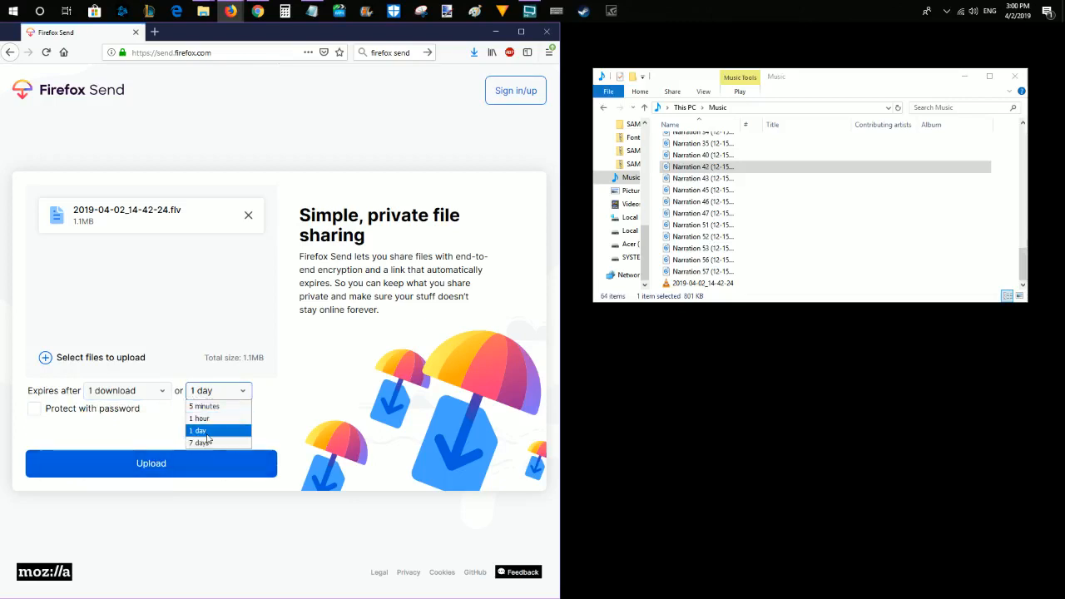
{"action": "left_click", "coordinate": [198, 430]}
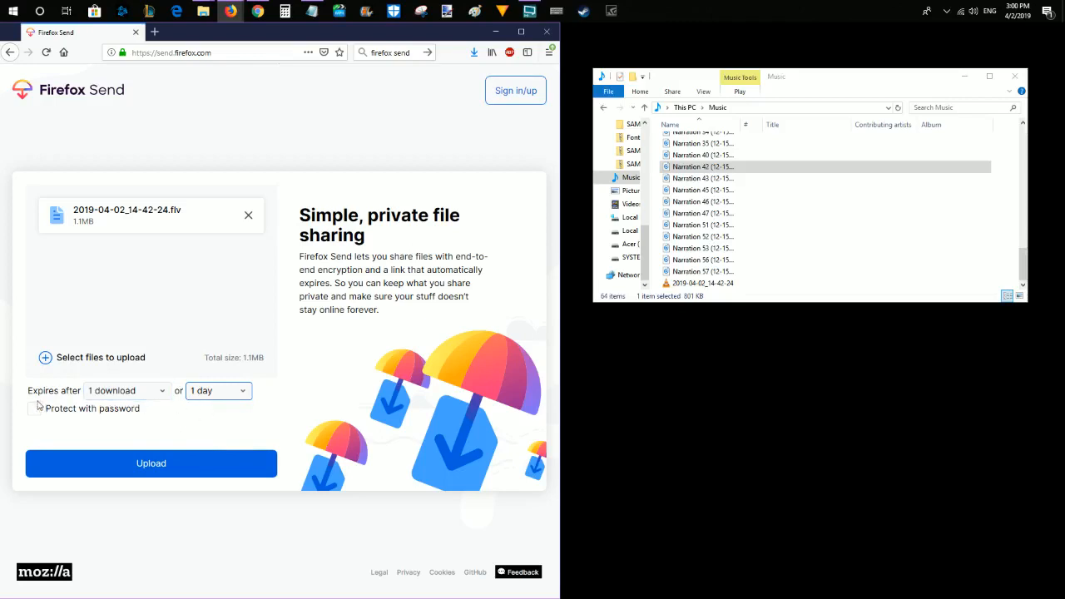
{"action": "left_click", "coordinate": [34, 408]}
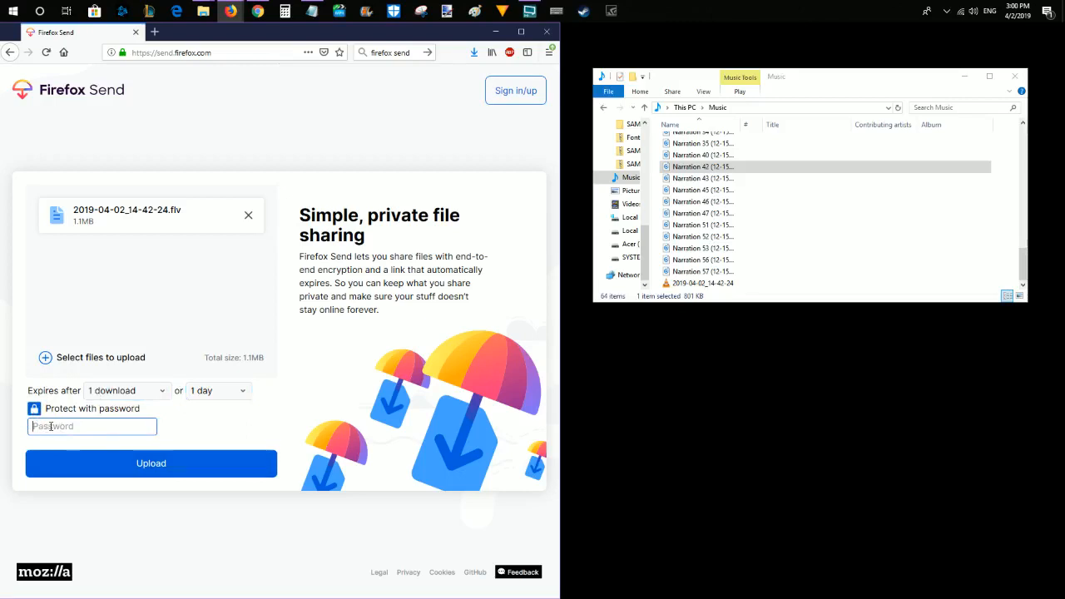
{"action": "mouse_move", "coordinate": [117, 302]}
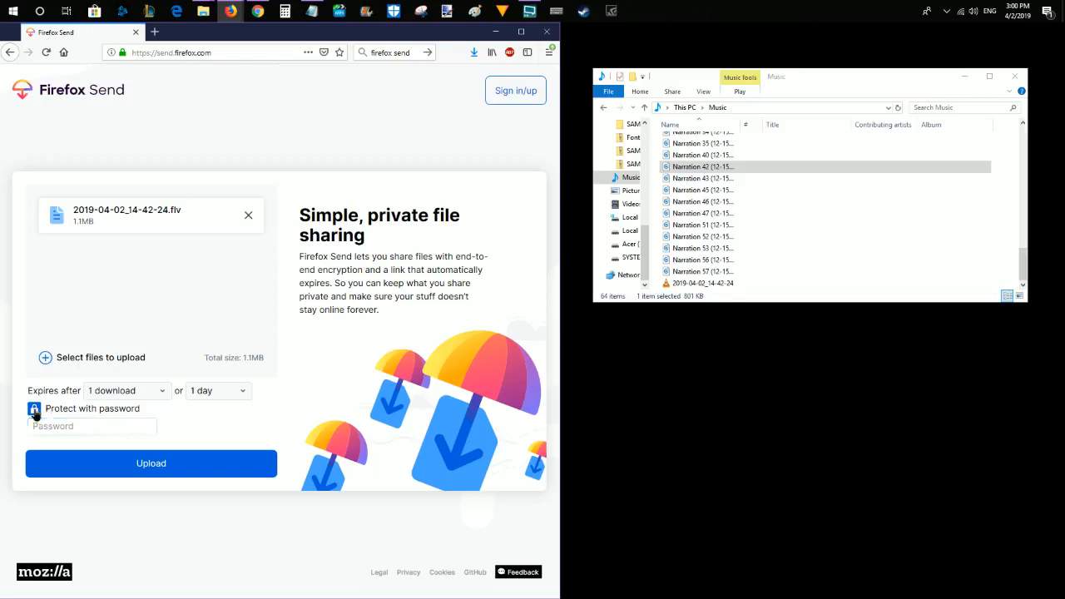
{"action": "left_click", "coordinate": [34, 409]}
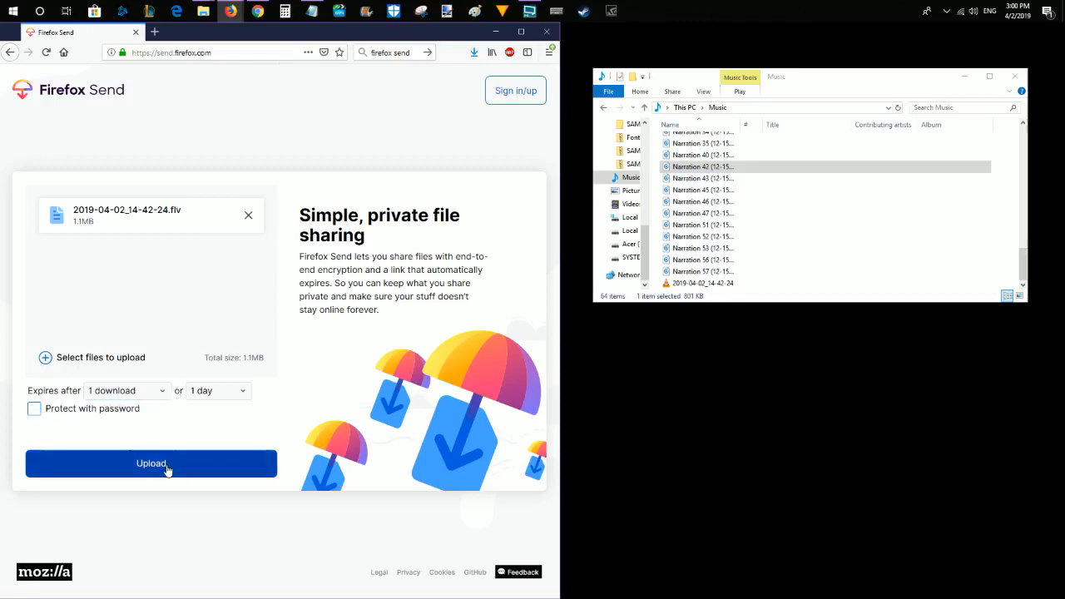
Upload the FLV video, set to expire after 1 download or 1 day
{"action": "left_click", "coordinate": [151, 464]}
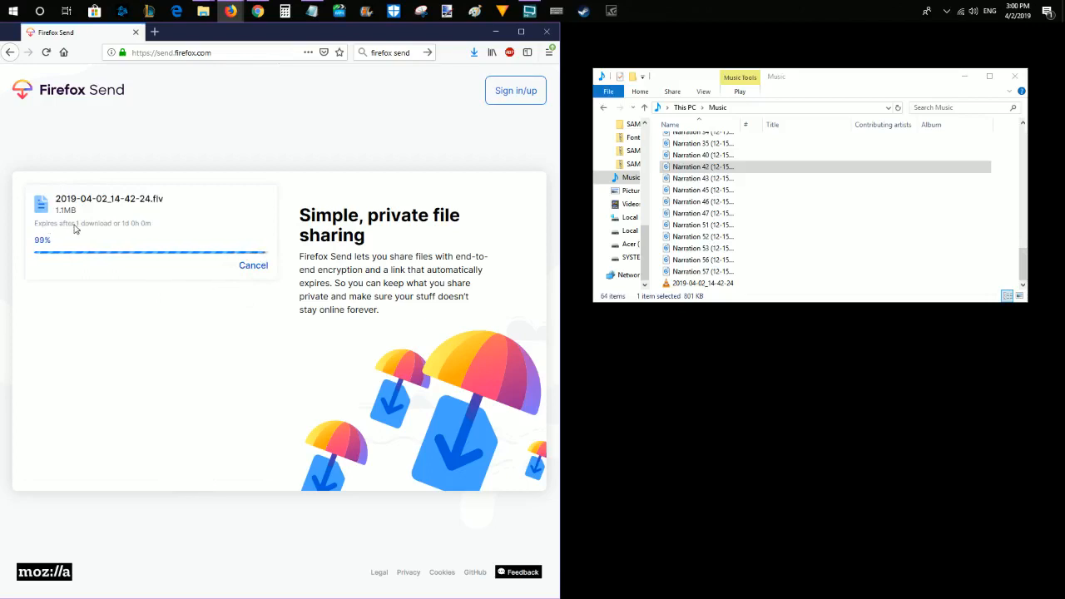
{"action": "mouse_move", "coordinate": [123, 213]}
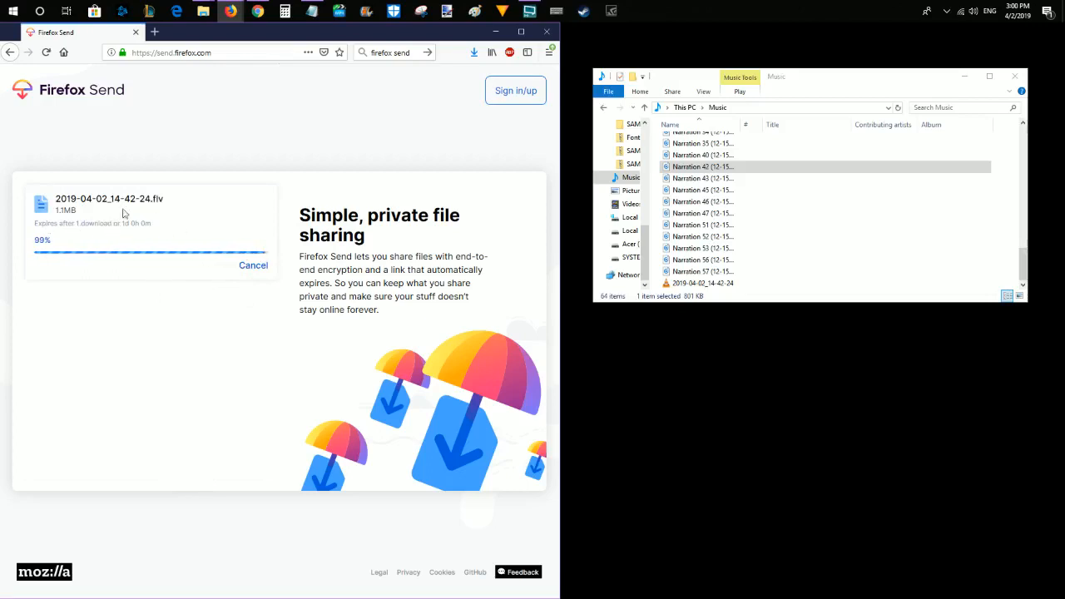
{"action": "mouse_move", "coordinate": [146, 285]}
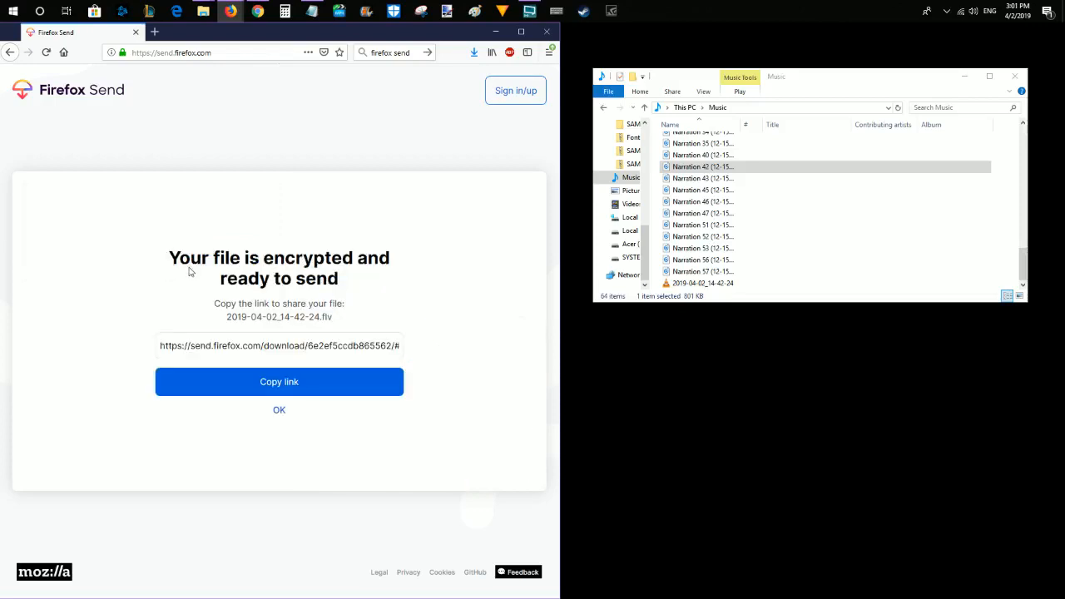
{"action": "mouse_move", "coordinate": [221, 275]}
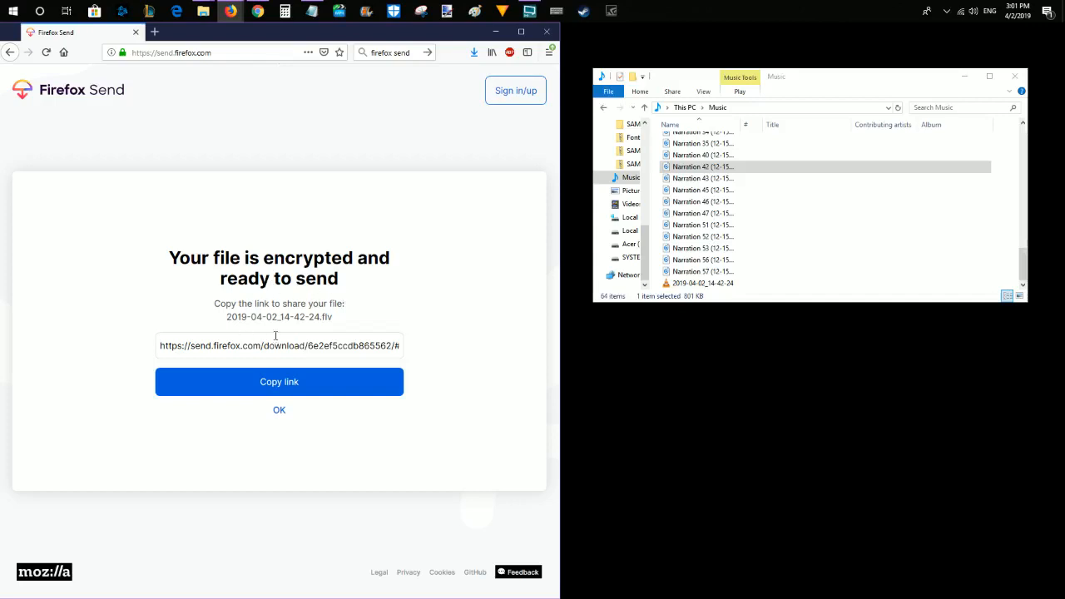
{"action": "double_click", "coordinate": [226, 346]}
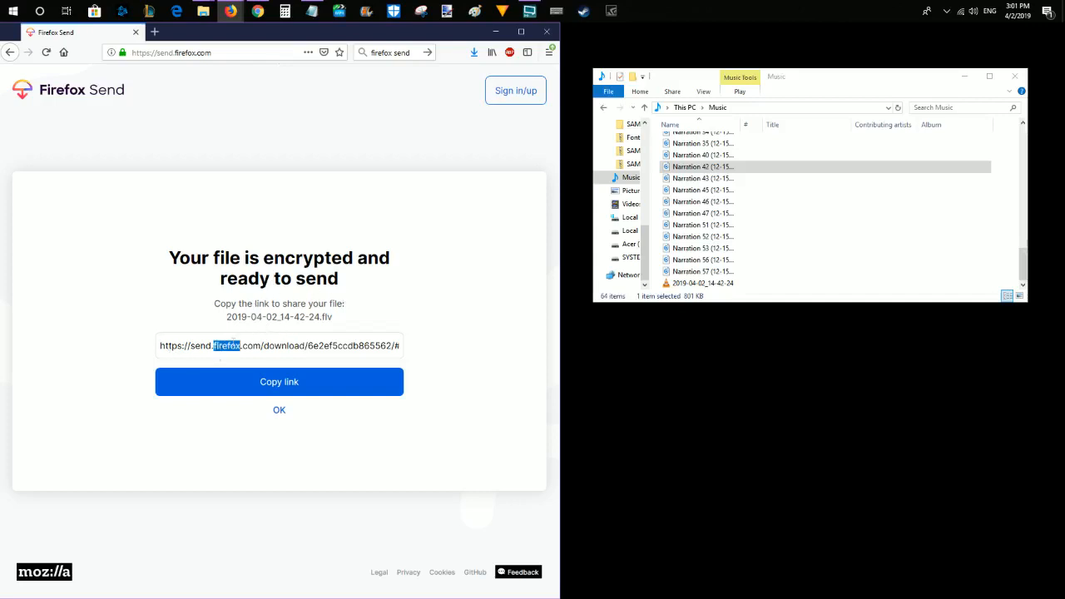
{"action": "triple_click", "coordinate": [279, 346]}
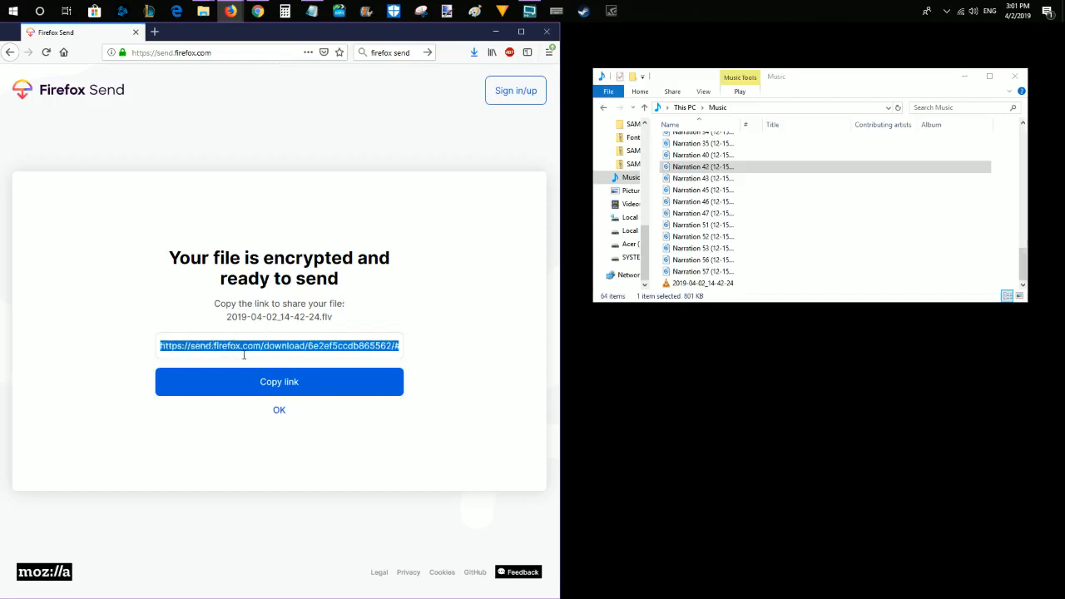
{"action": "mouse_move", "coordinate": [433, 349]}
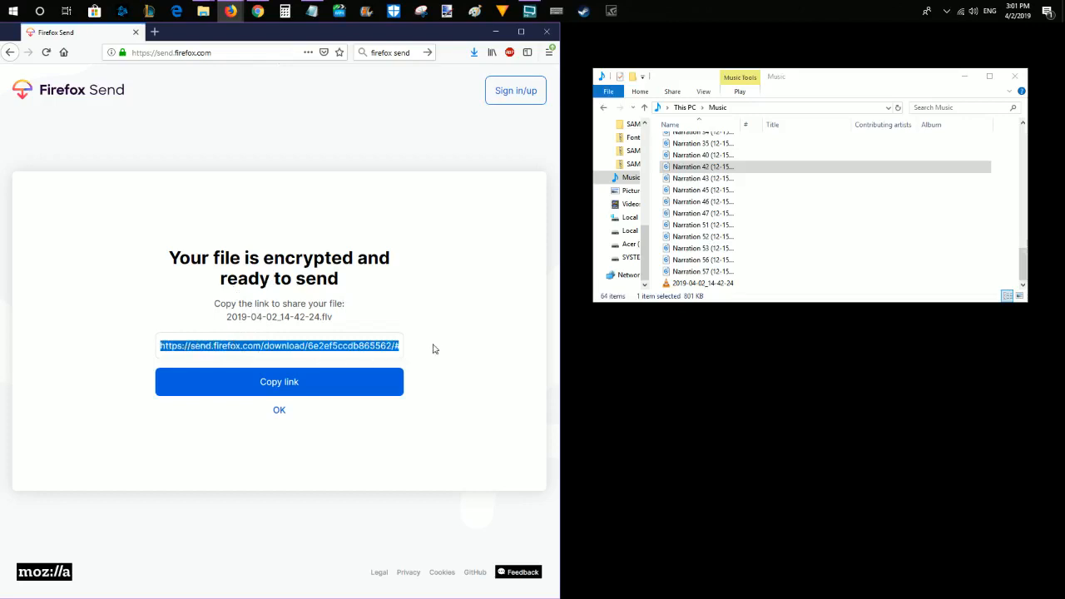
{"action": "mouse_move", "coordinate": [430, 347]}
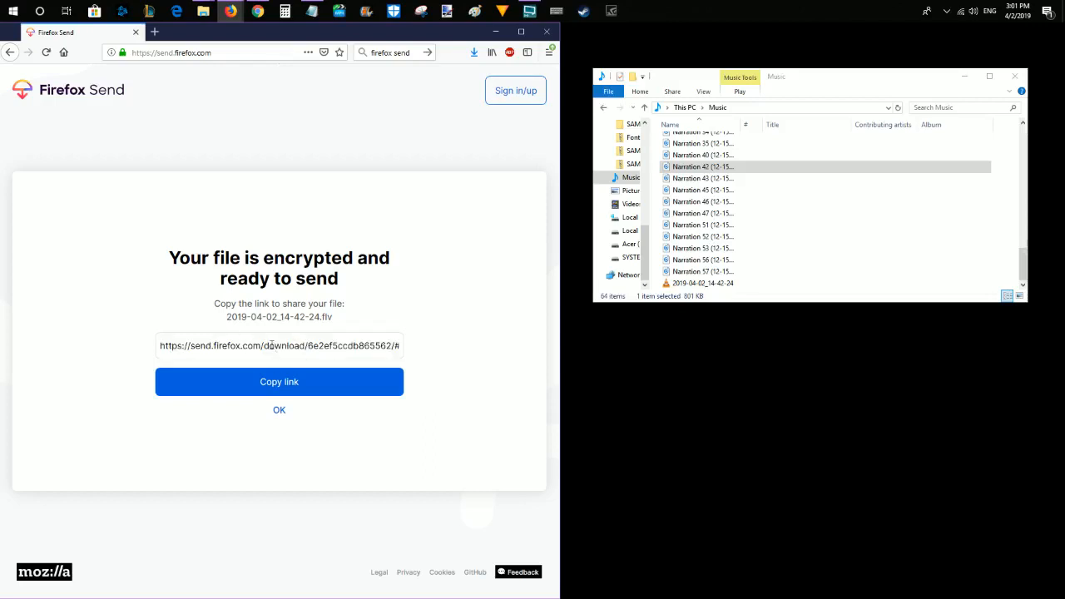
{"action": "triple_click", "coordinate": [279, 345]}
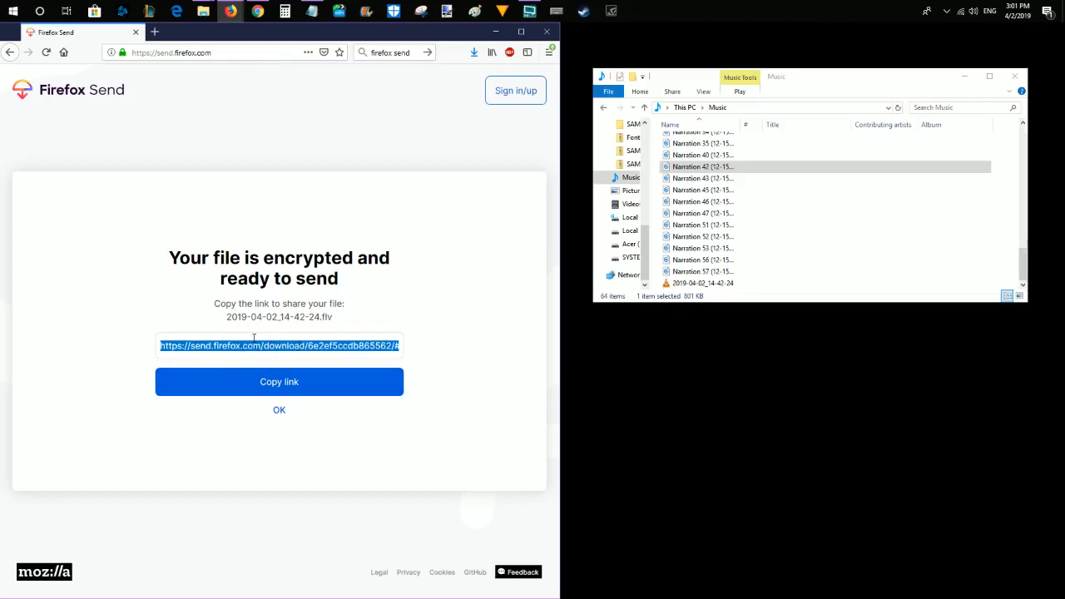
{"action": "mouse_move", "coordinate": [408, 248]}
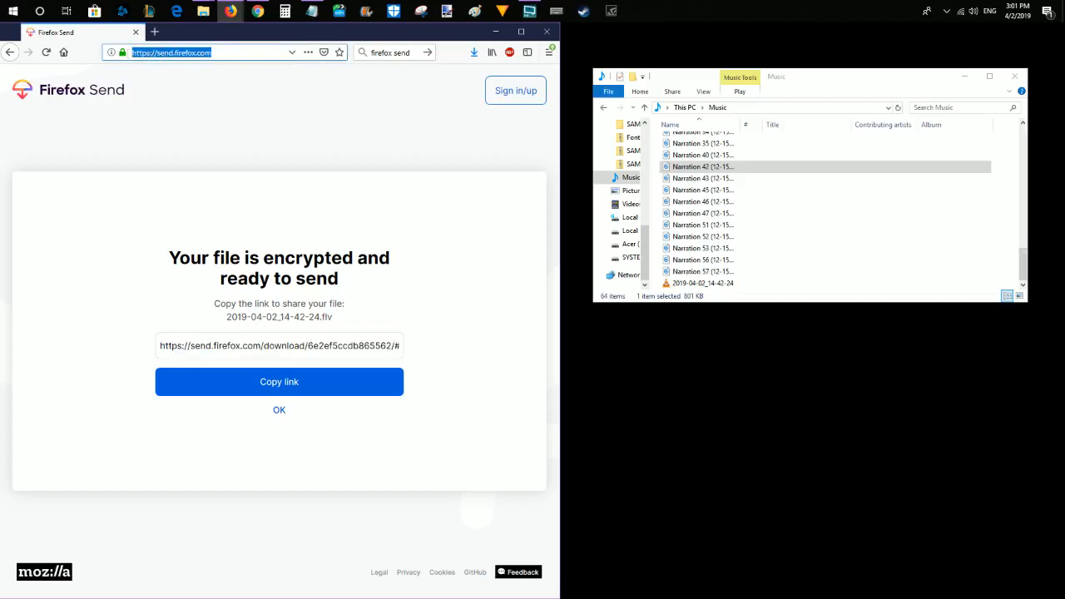
{"action": "mouse_move", "coordinate": [249, 75]}
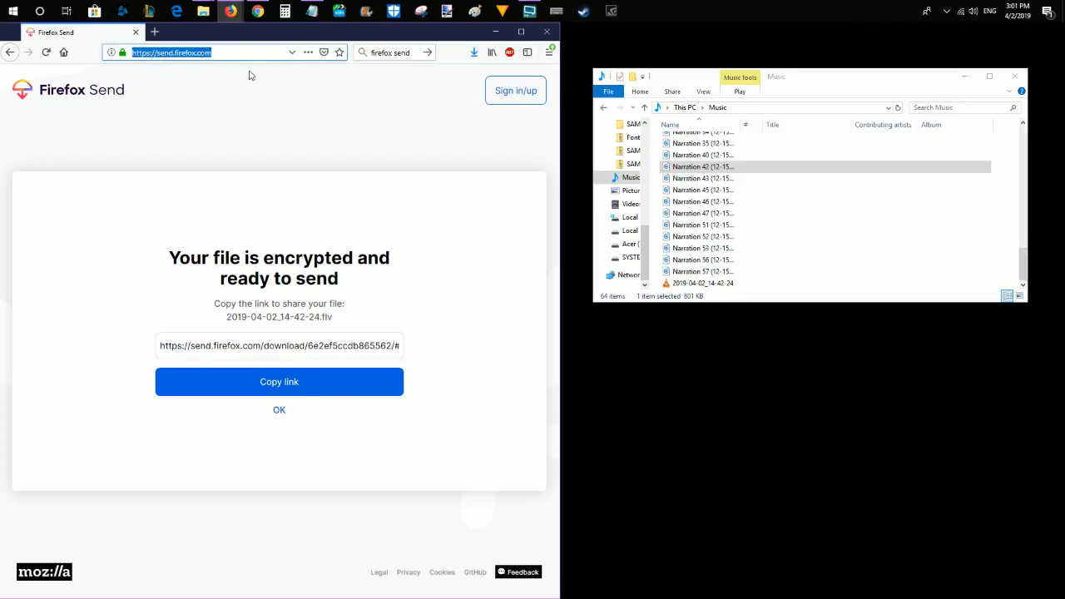